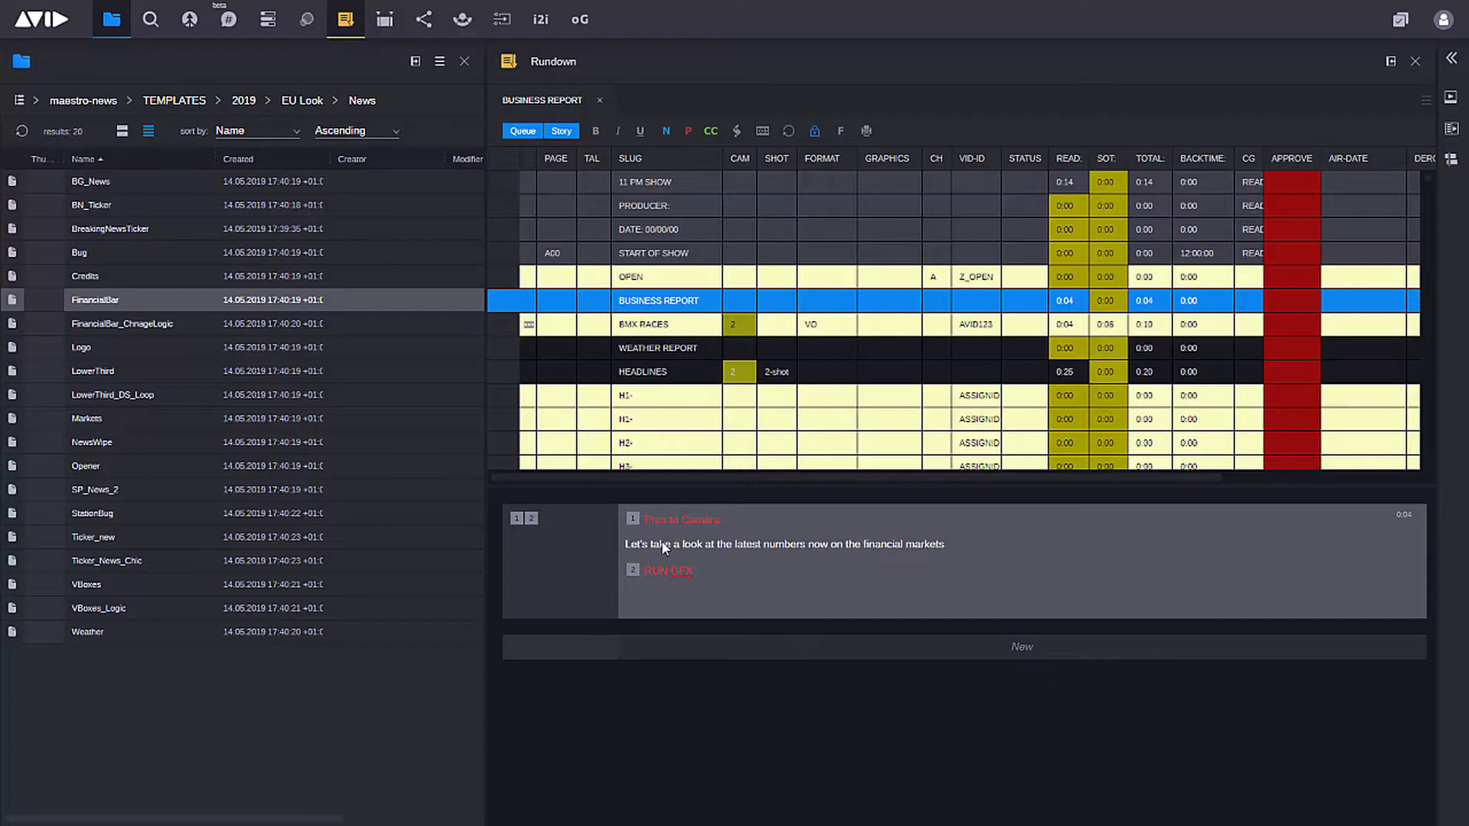
mouse_move(832, 572)
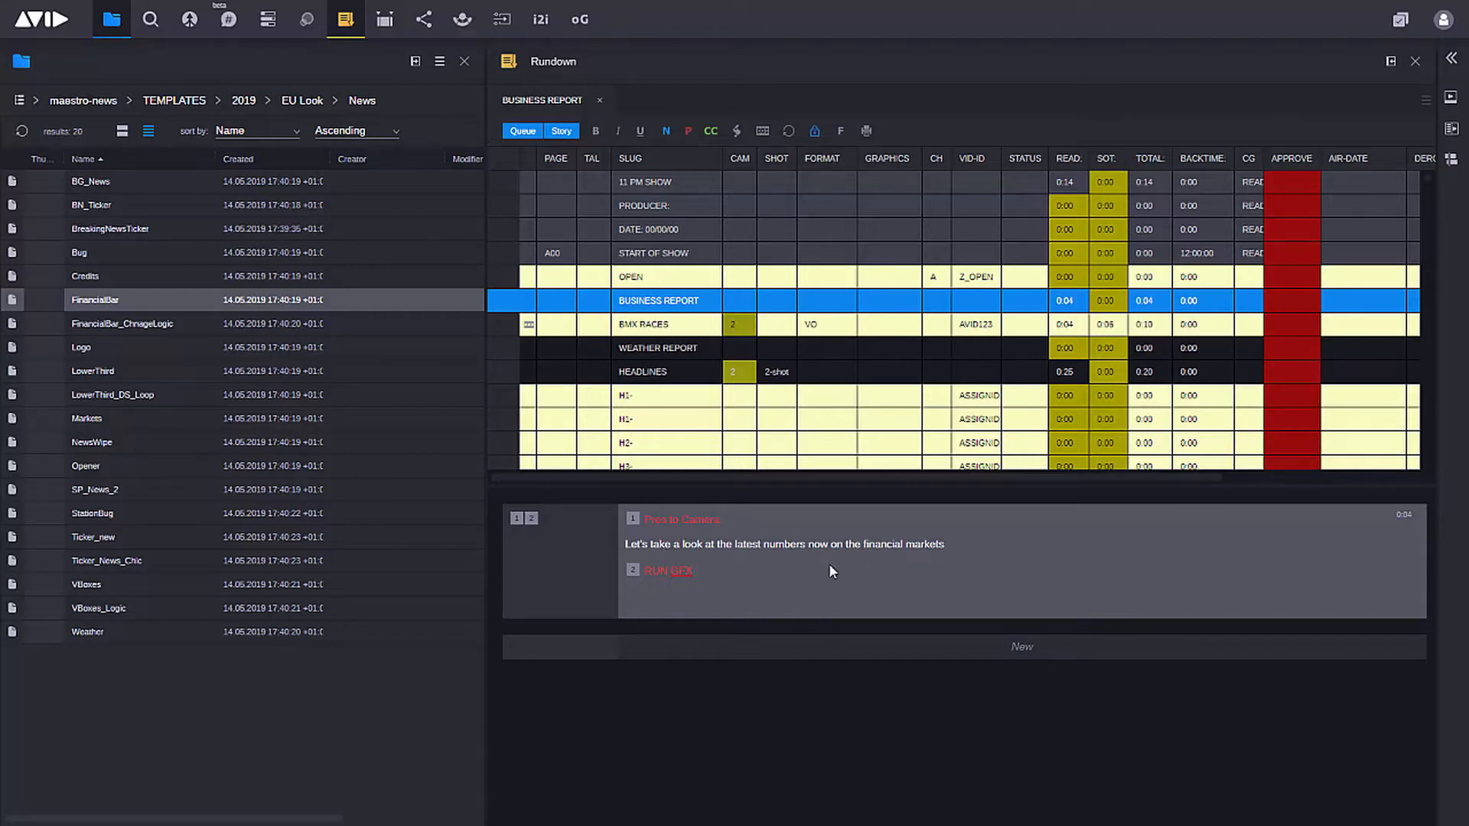
mouse_move(943, 592)
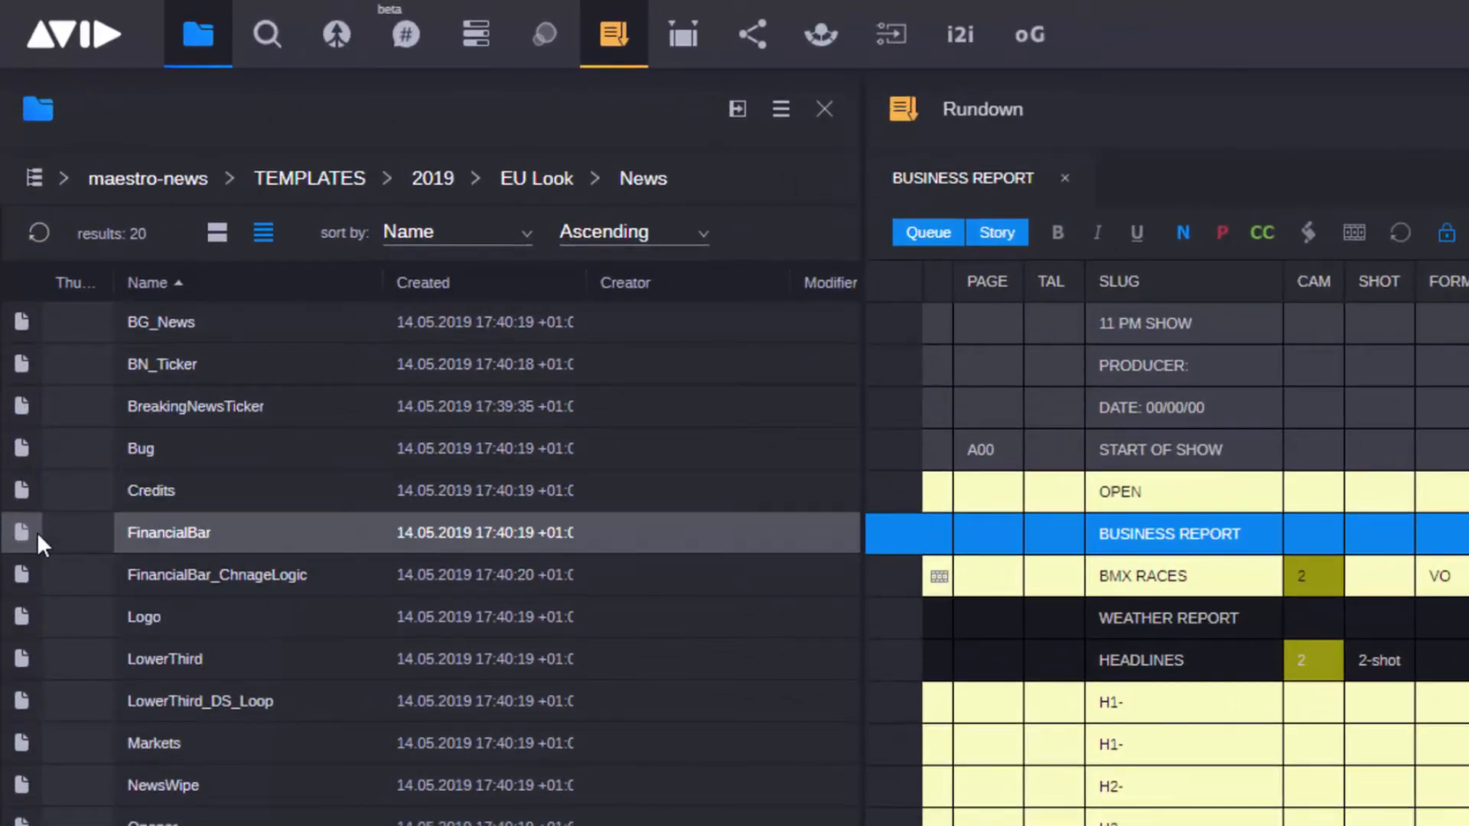
mouse_move(84, 559)
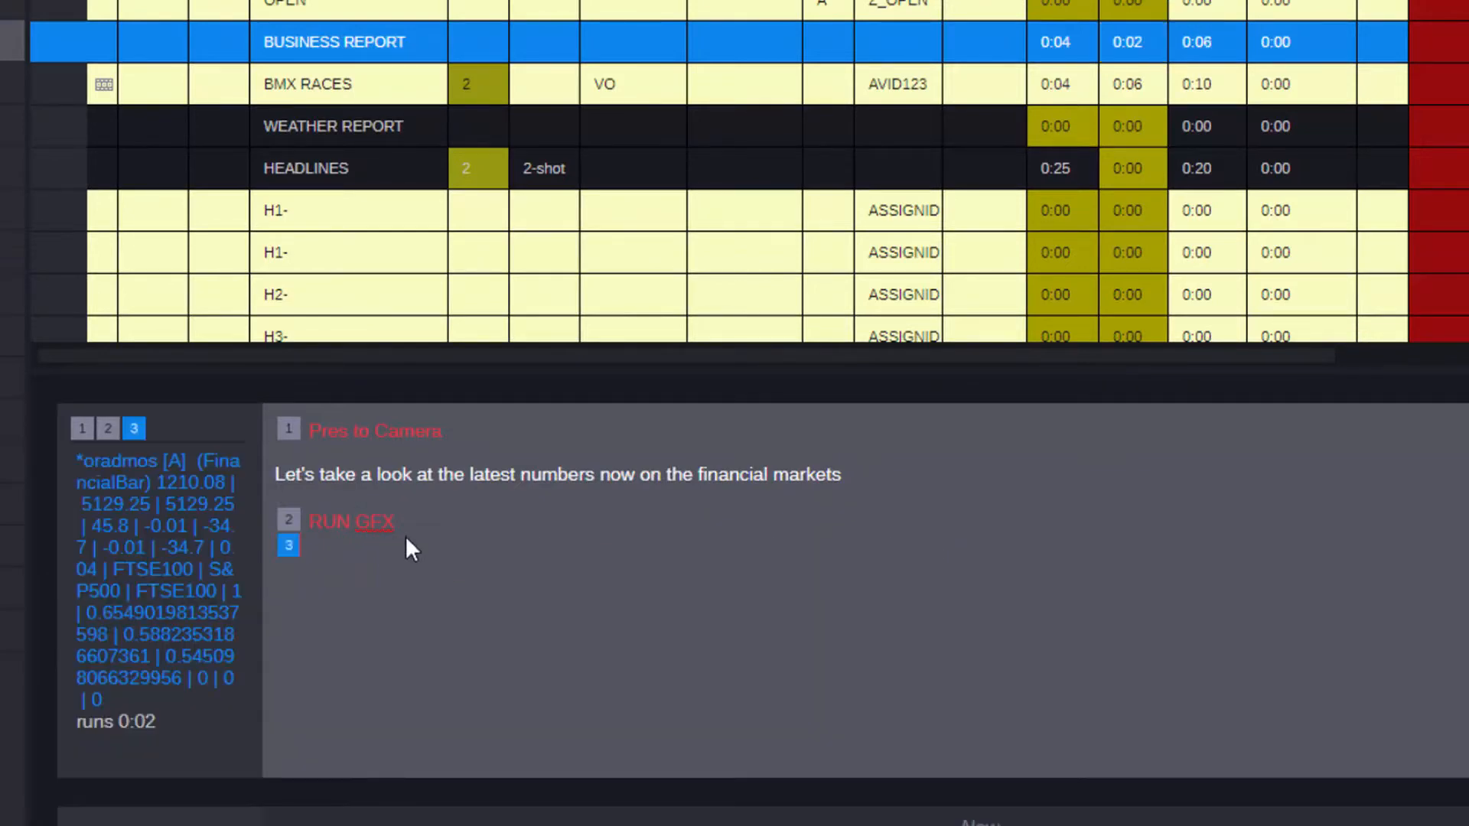
mouse_move(450, 704)
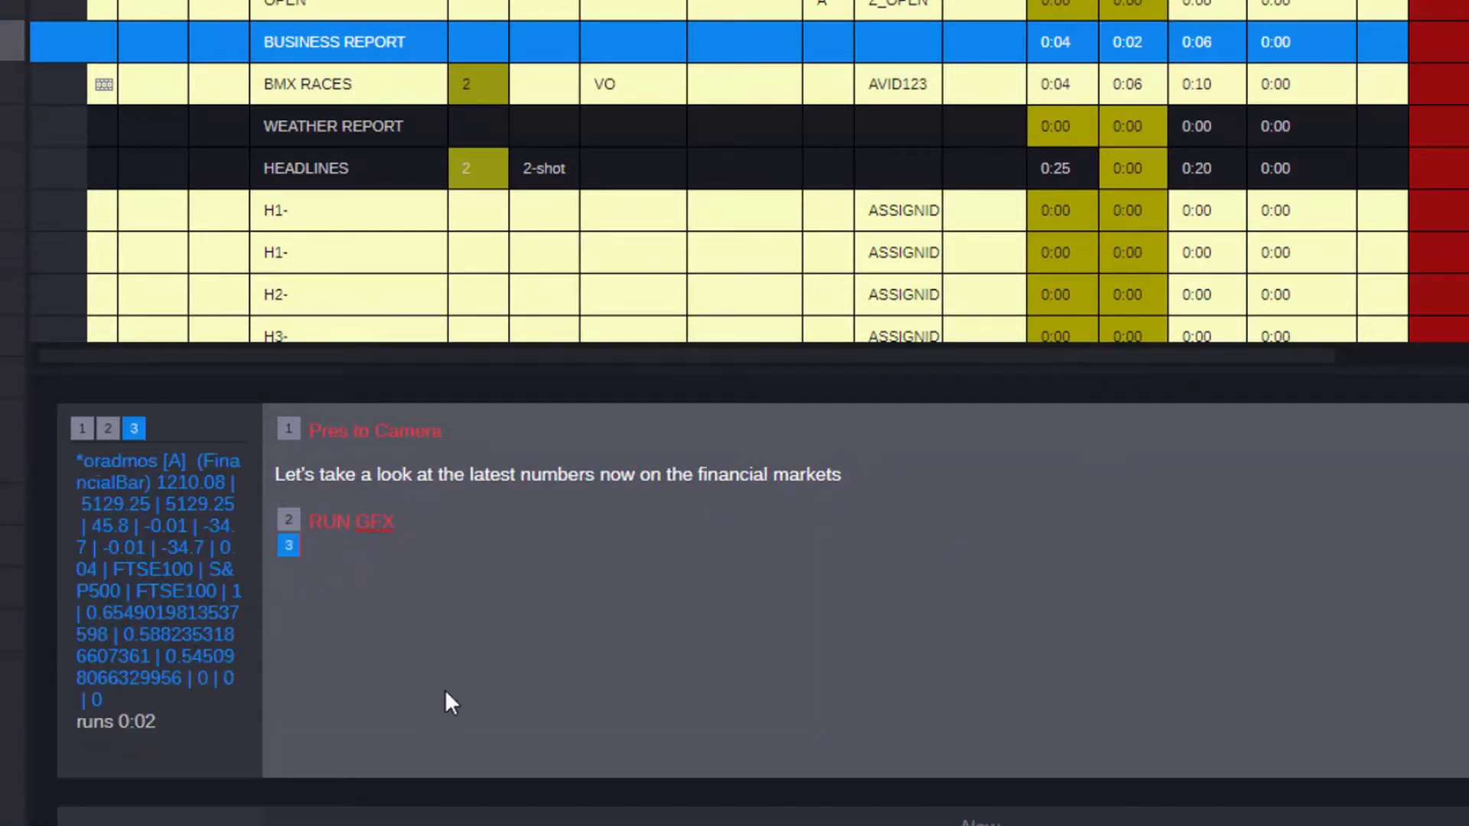
mouse_move(468, 774)
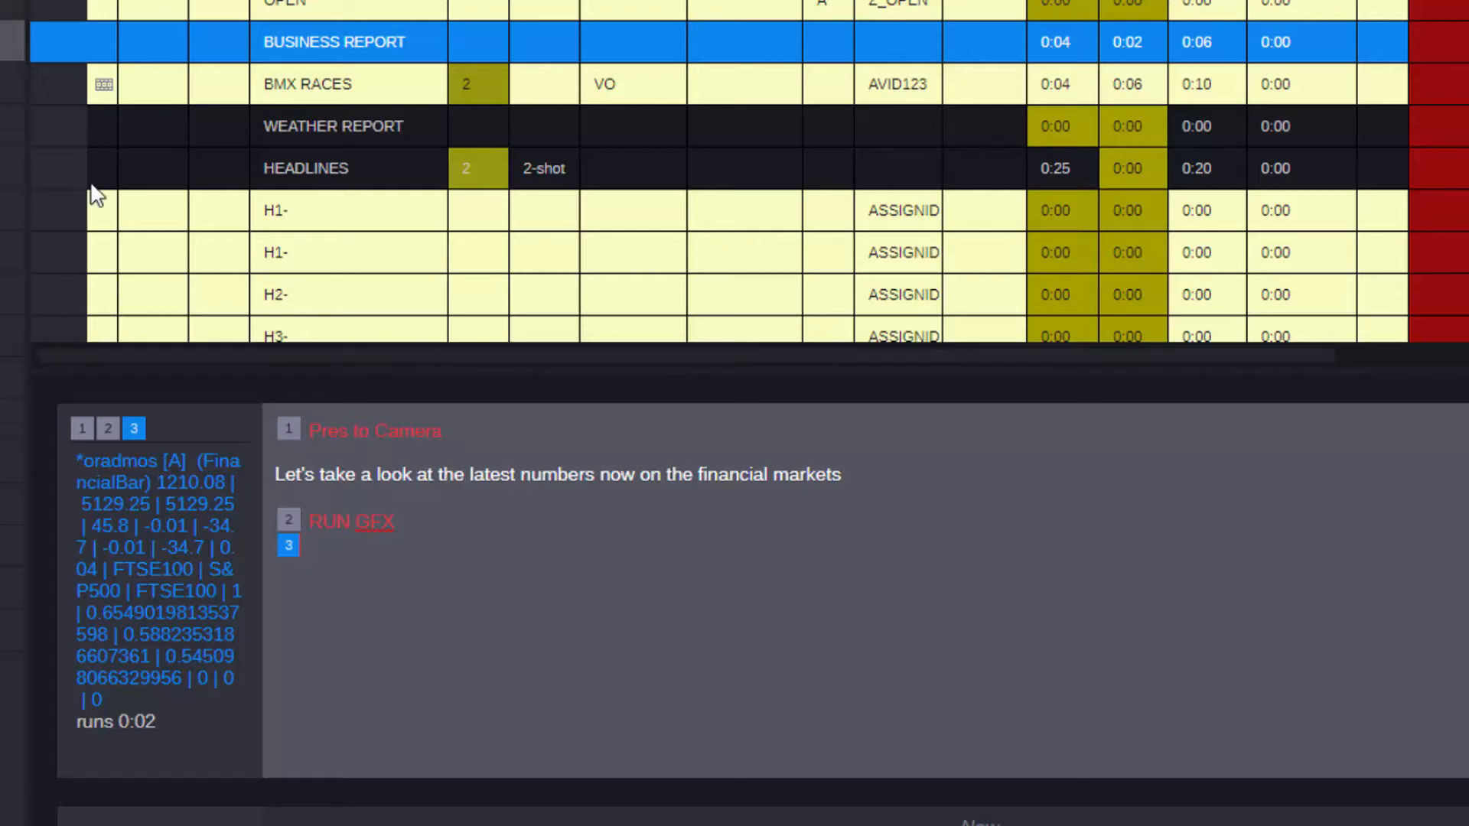
- Add NewsWipe and seven-day Weather forecast graphics to the WEATHER REPORT story below WEATHER GFX
click(334, 125)
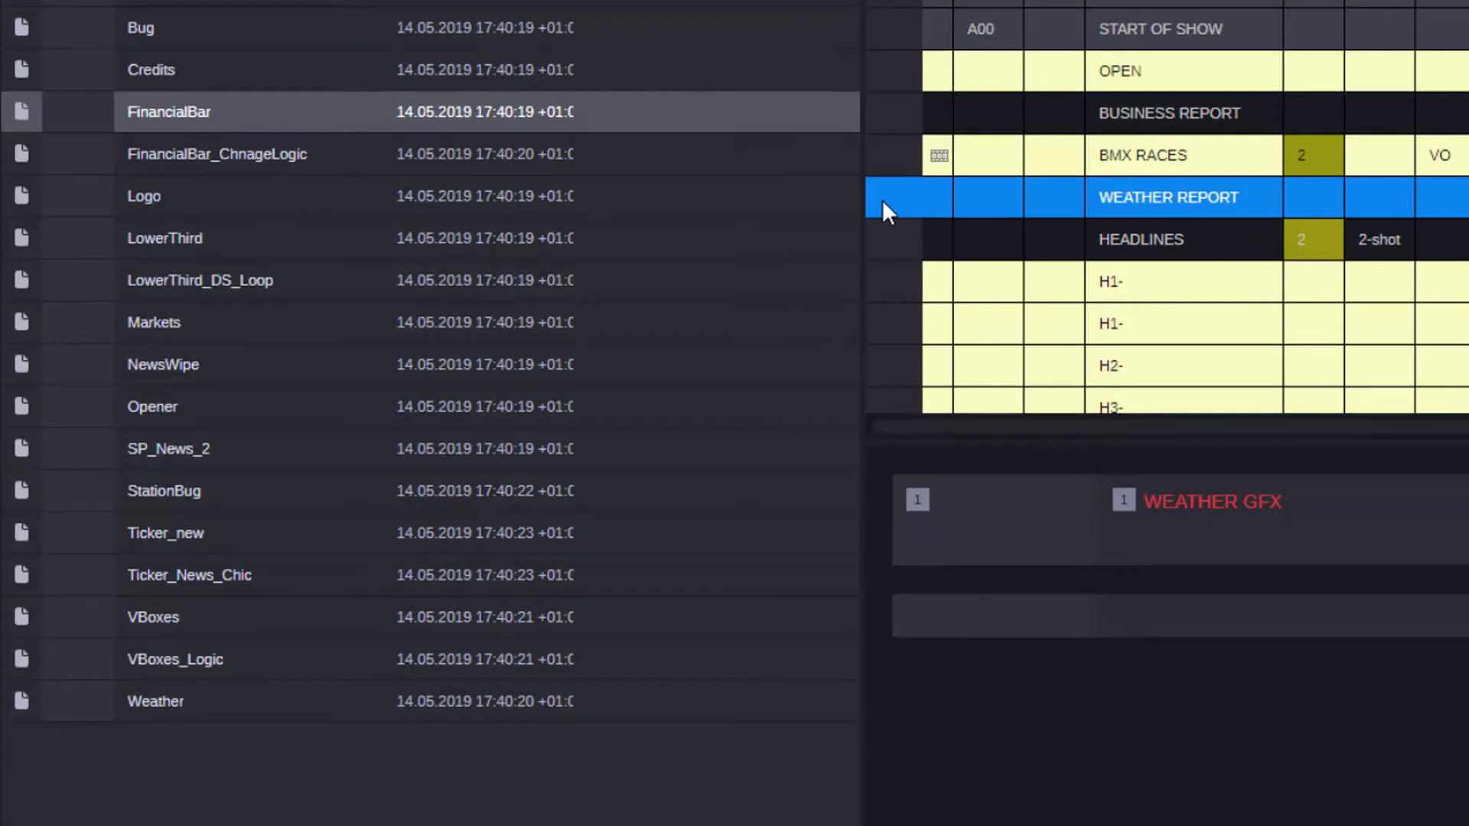
click(155, 701)
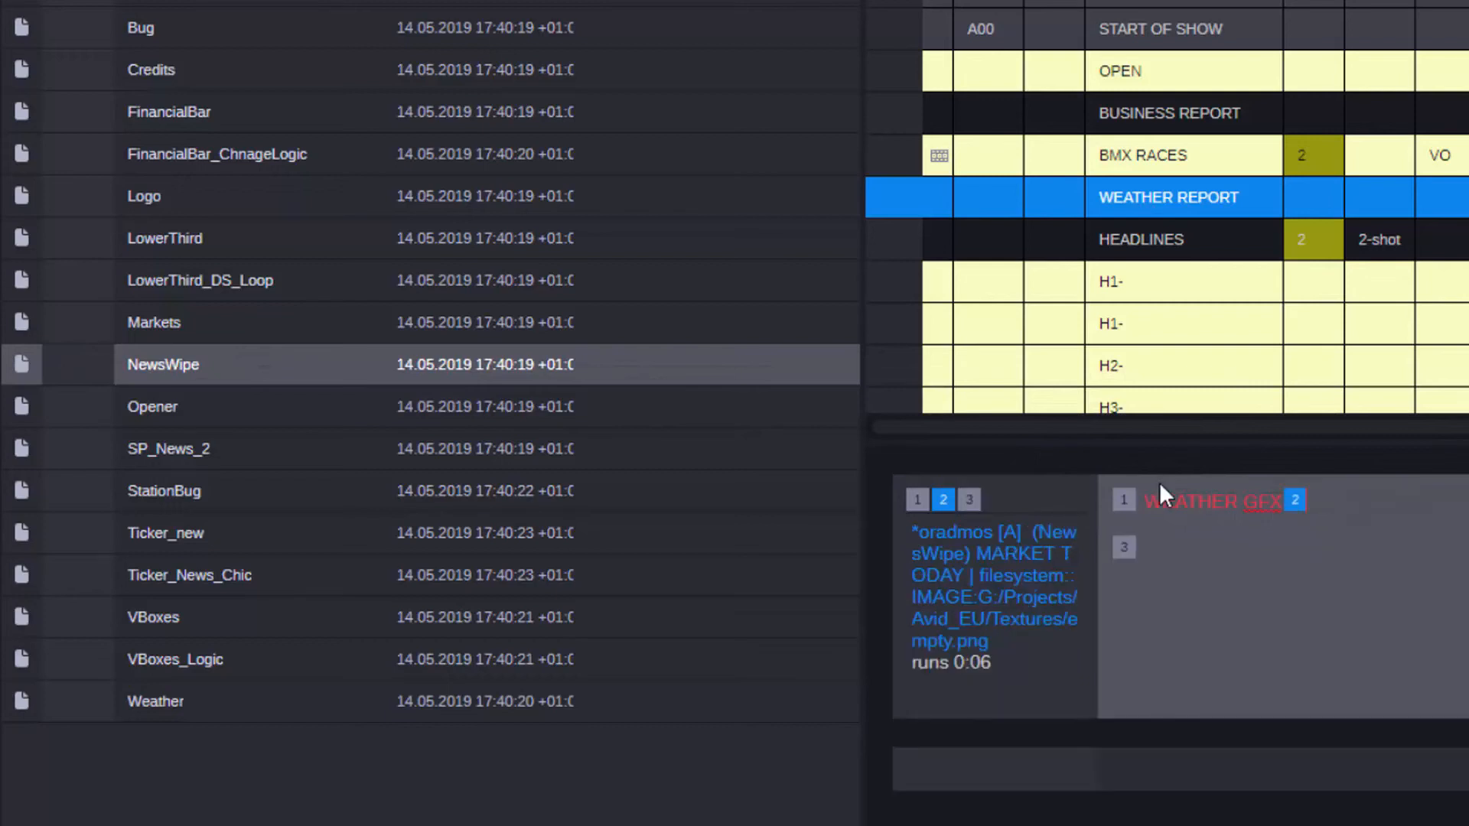
mouse_move(1336, 536)
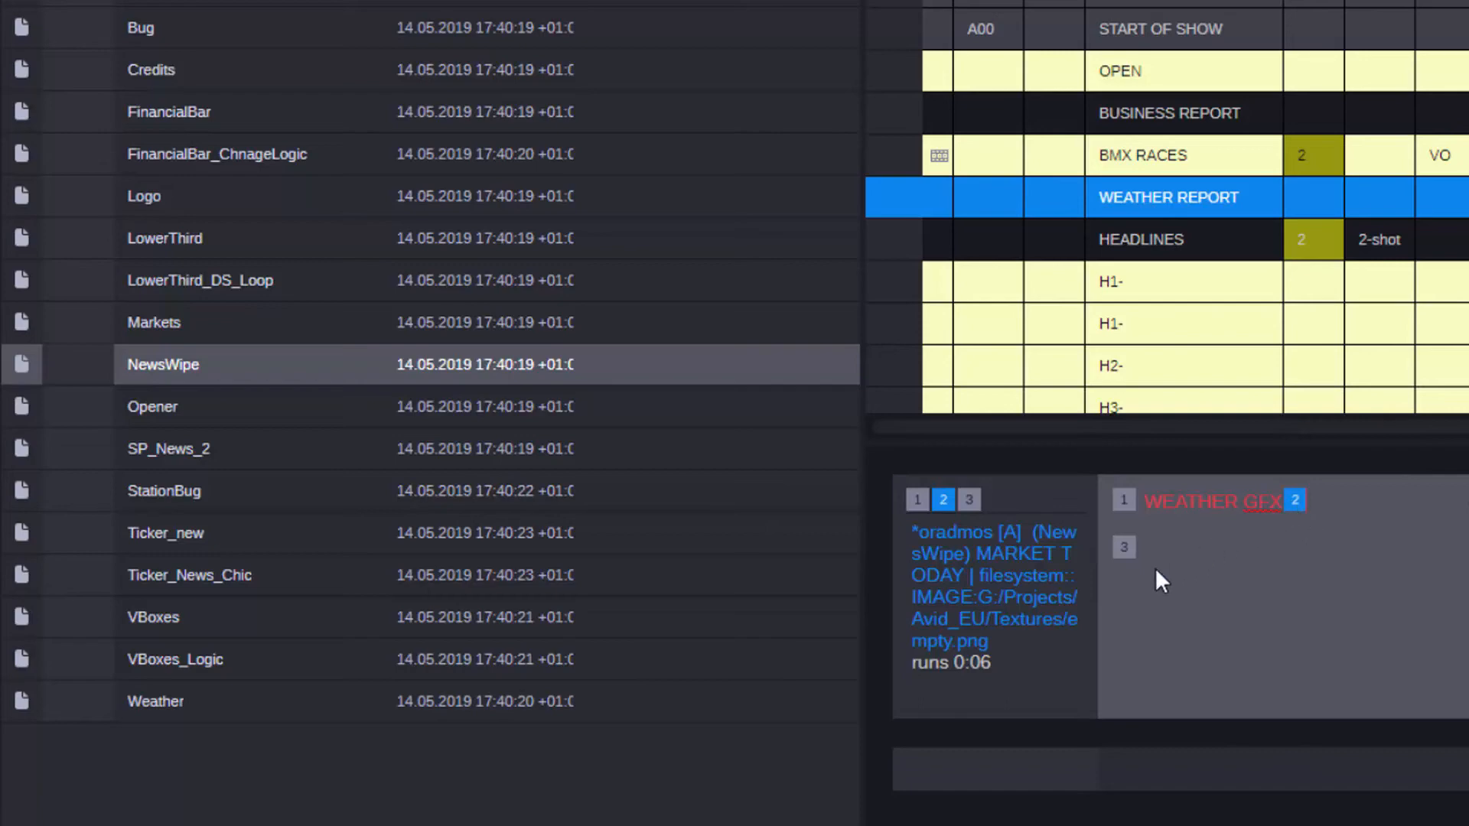
click(968, 499)
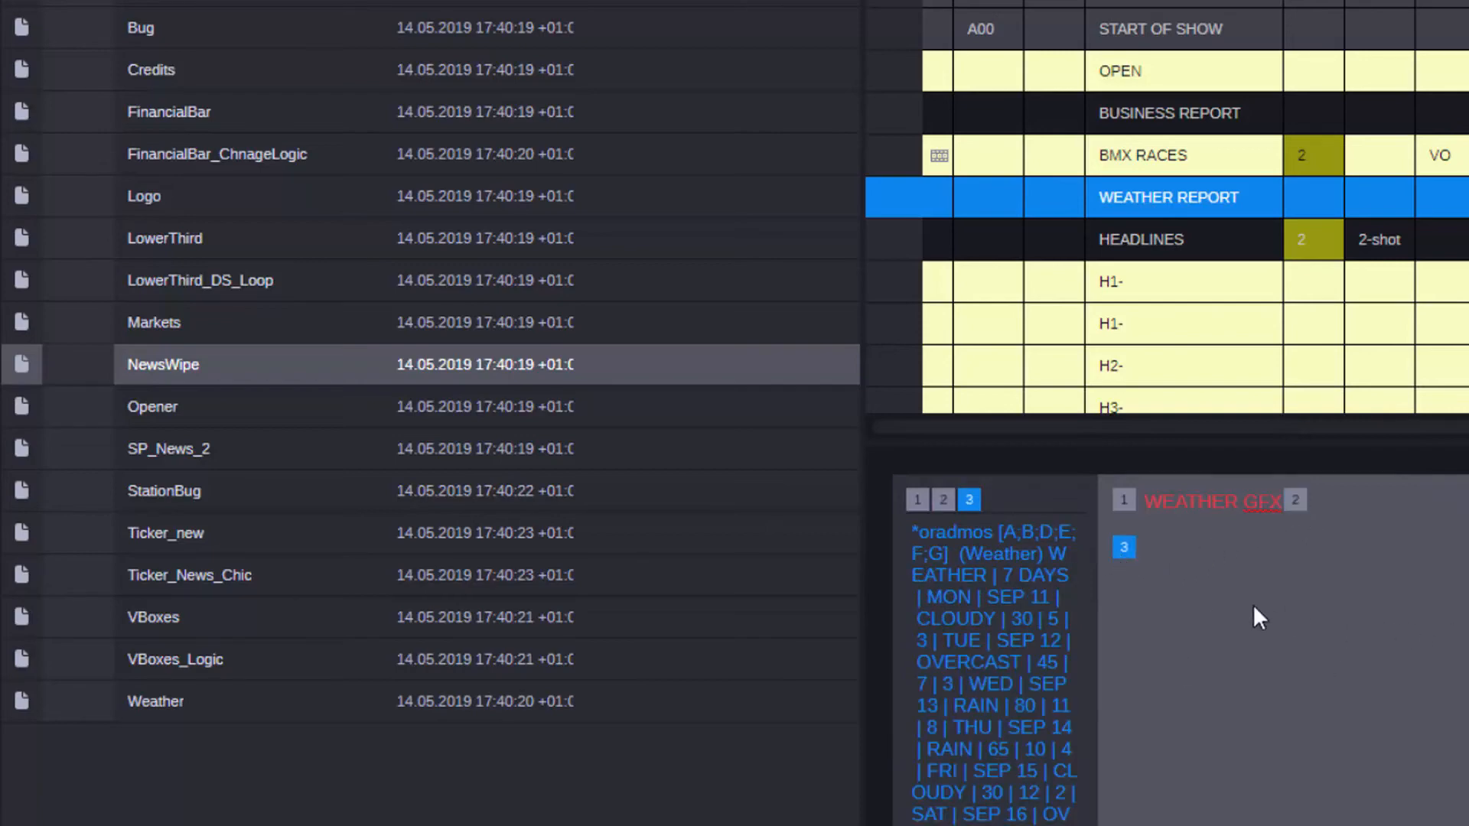